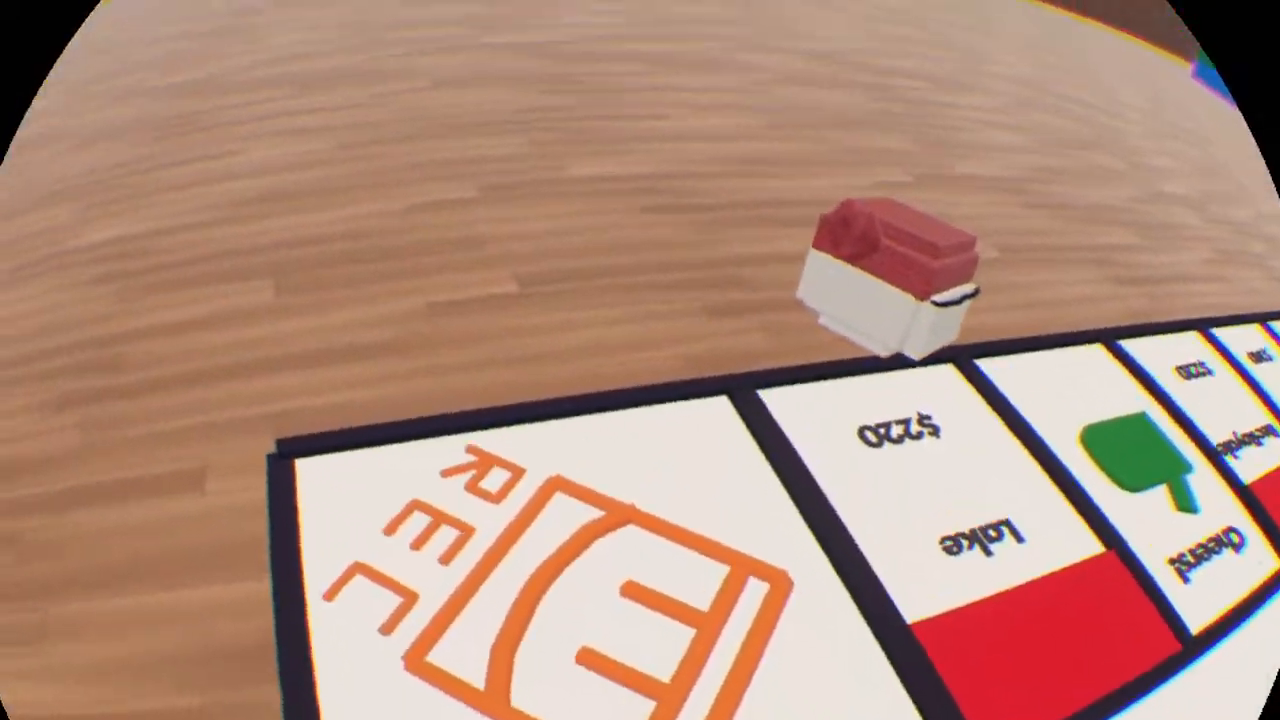
mouse_move(640, 360)
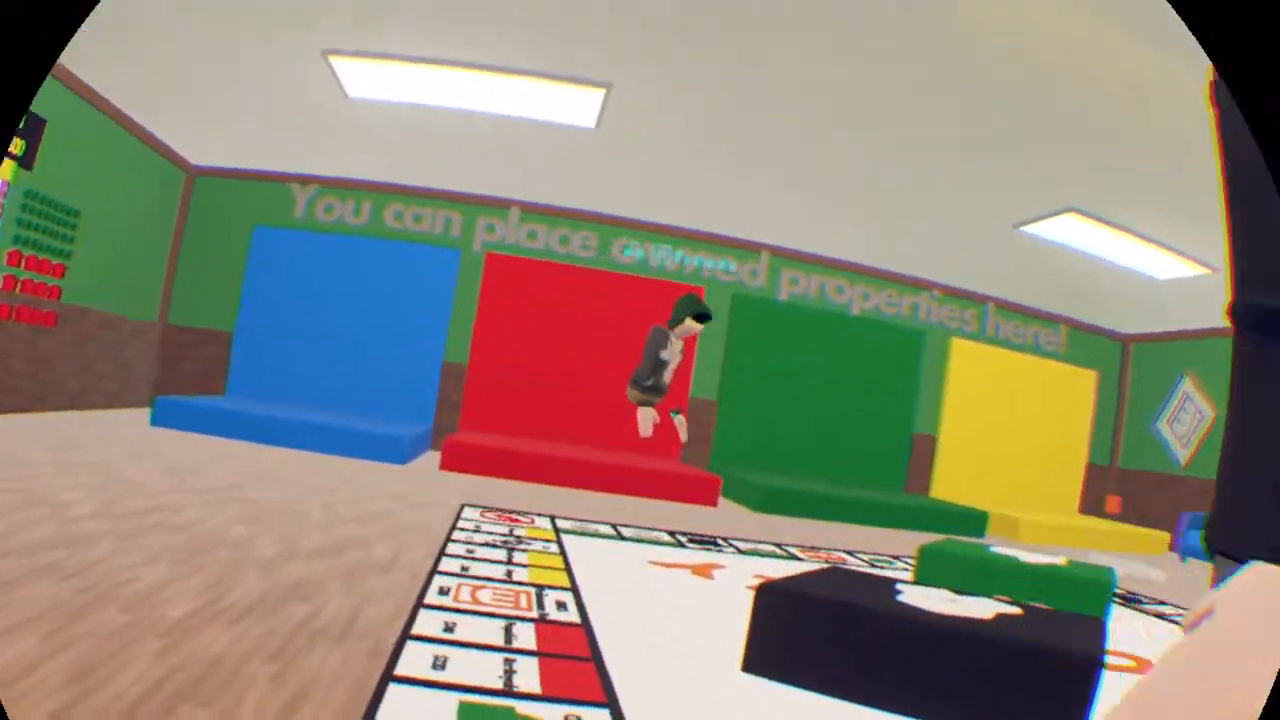
mouse_move(640, 360)
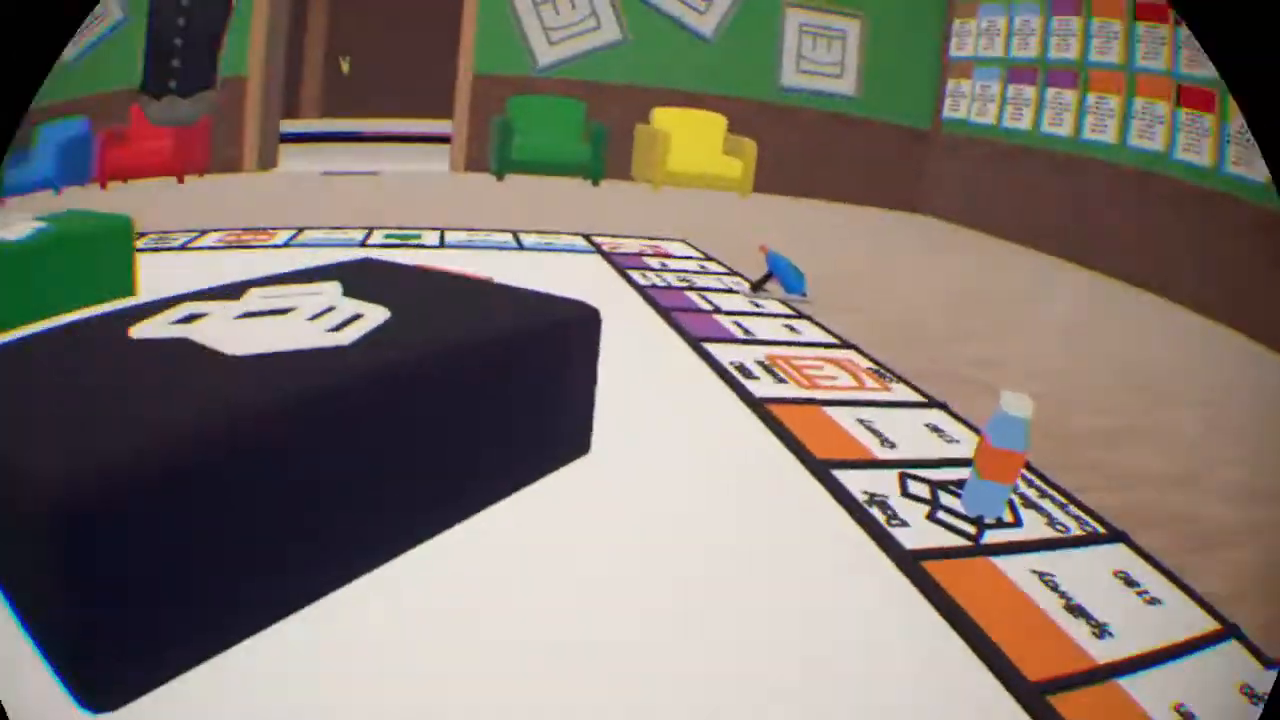
mouse_move(640, 360)
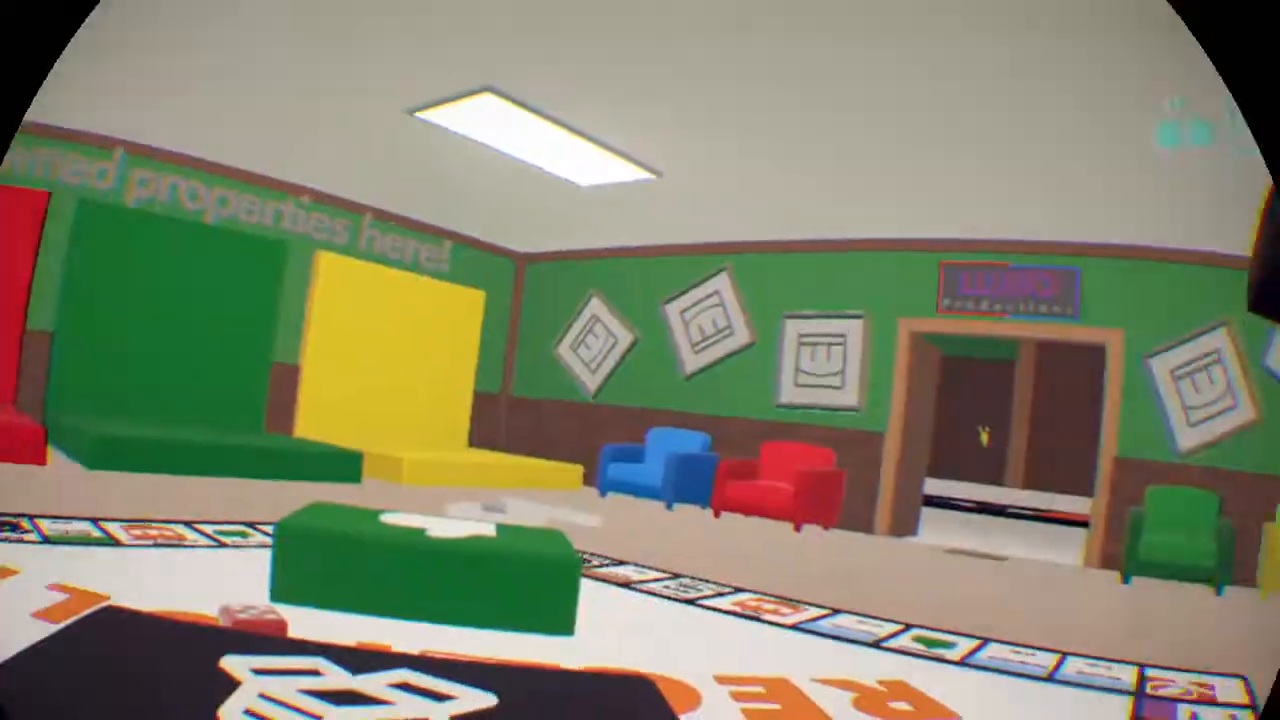
mouse_move(640, 360)
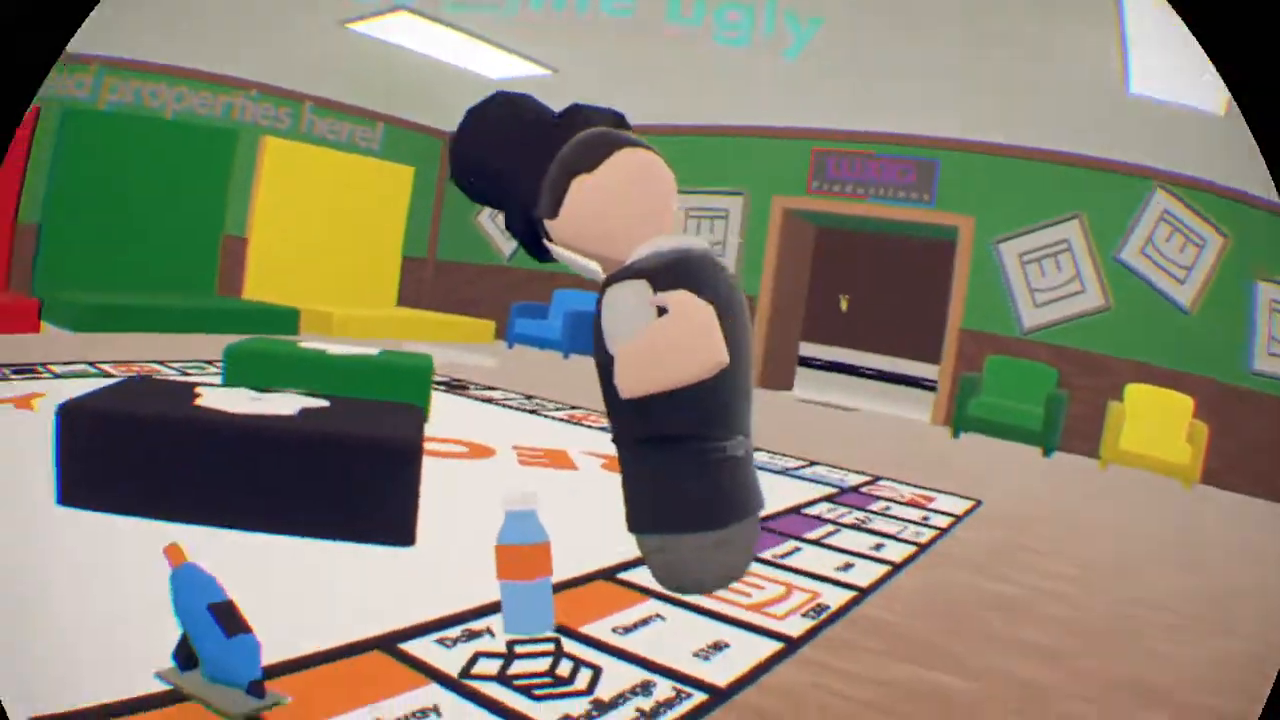
mouse_move(640, 360)
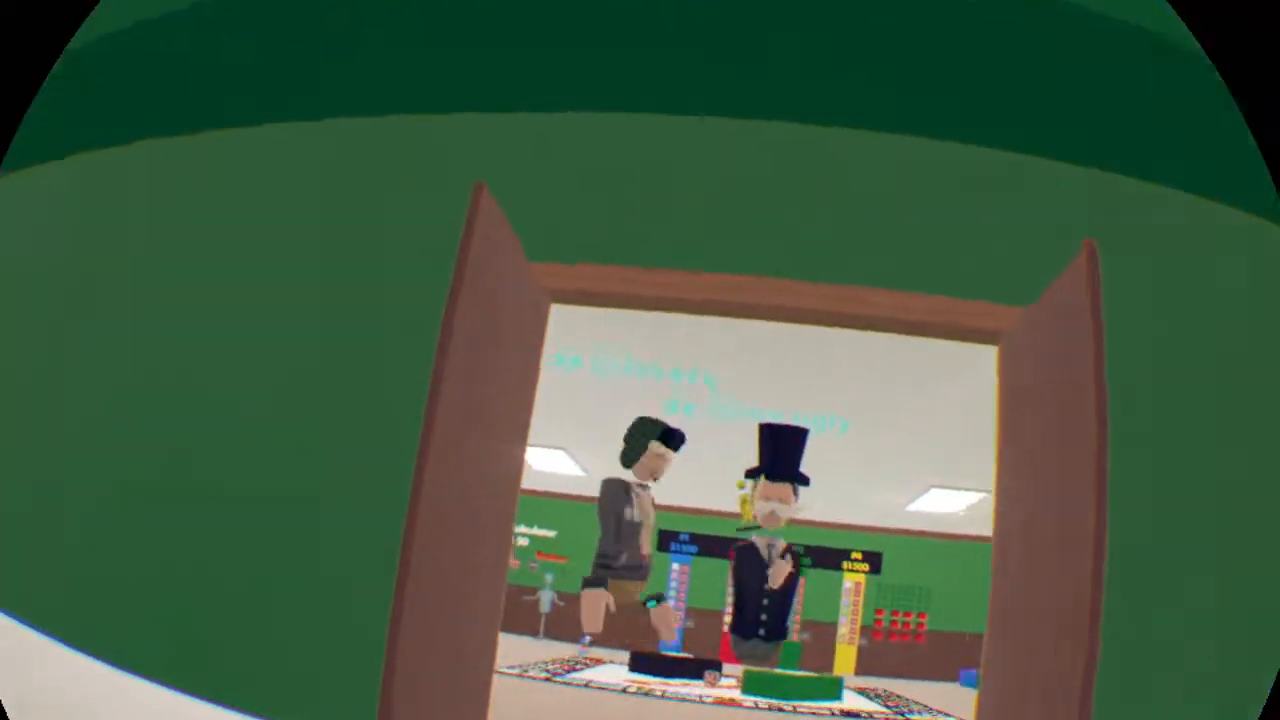
mouse_move(640, 360)
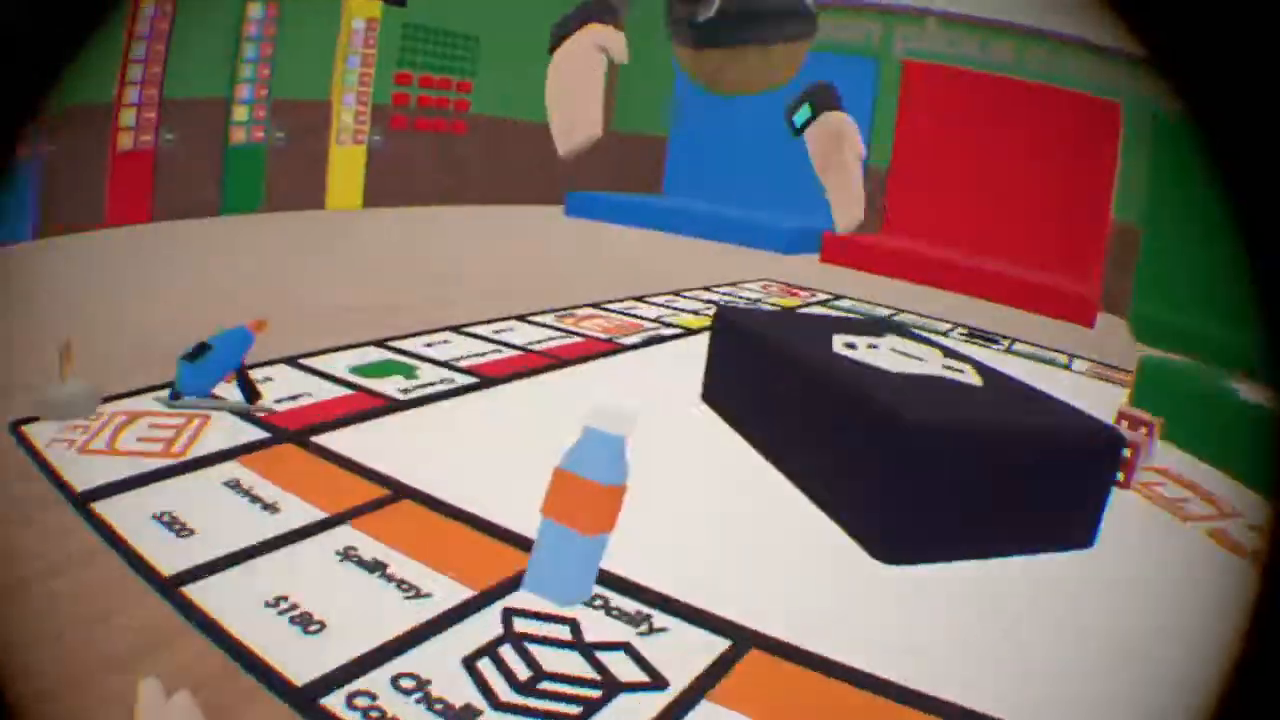
mouse_move(640, 360)
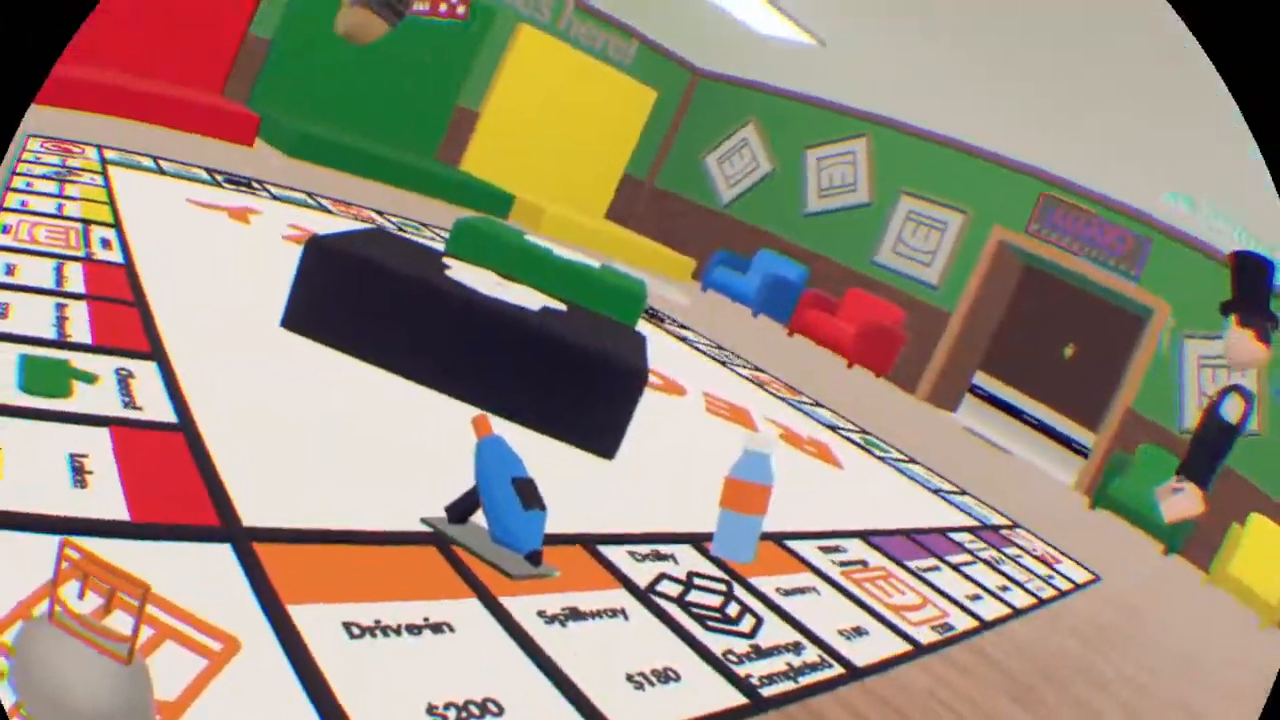
mouse_move(640, 360)
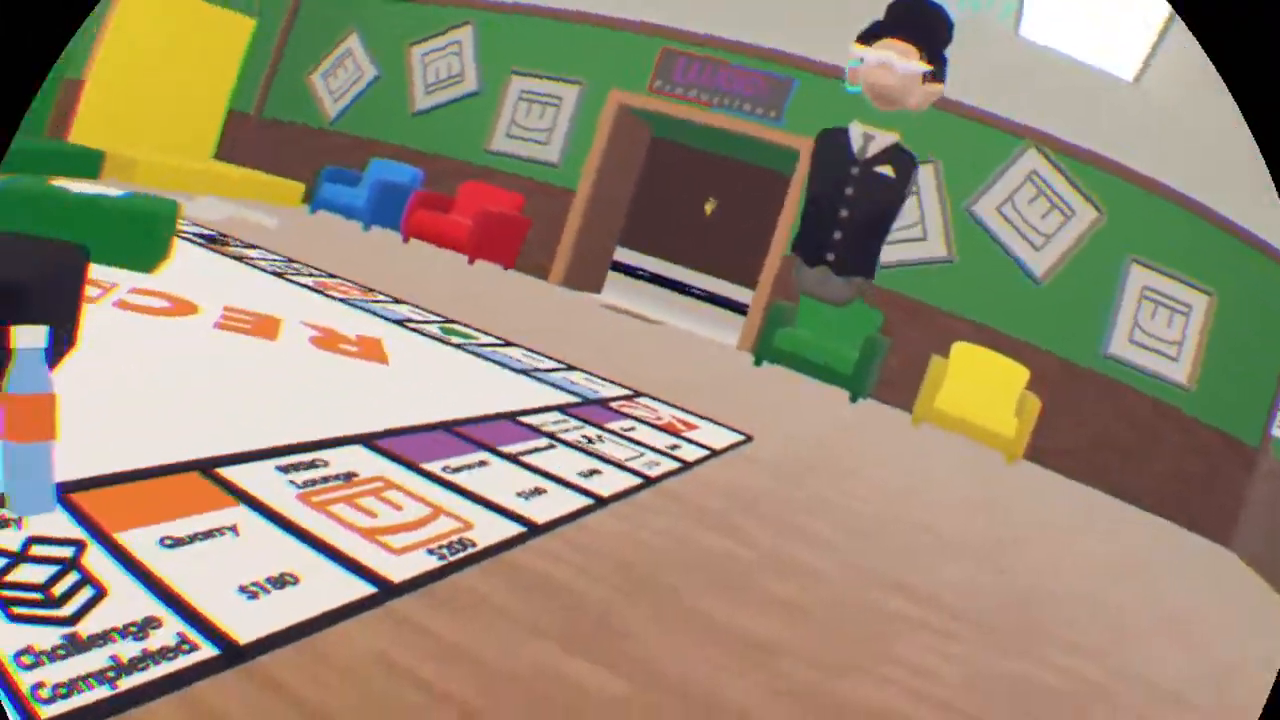
mouse_move(640, 360)
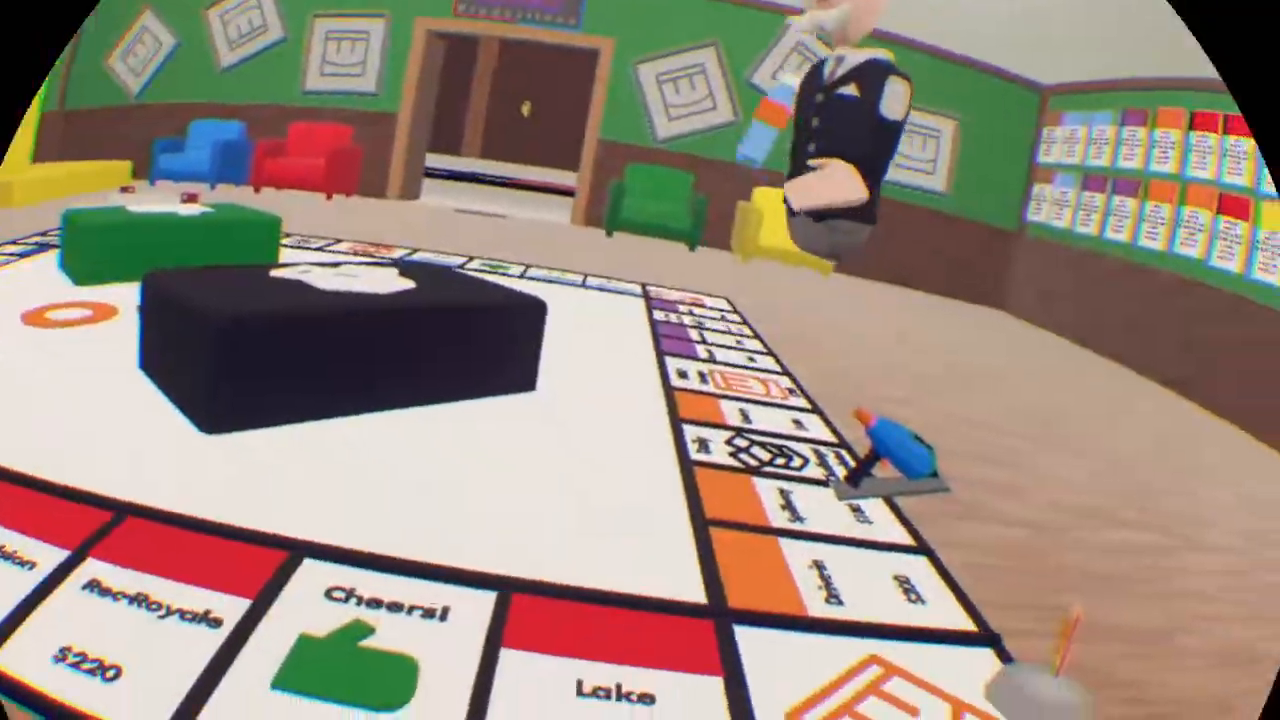
mouse_move(640, 360)
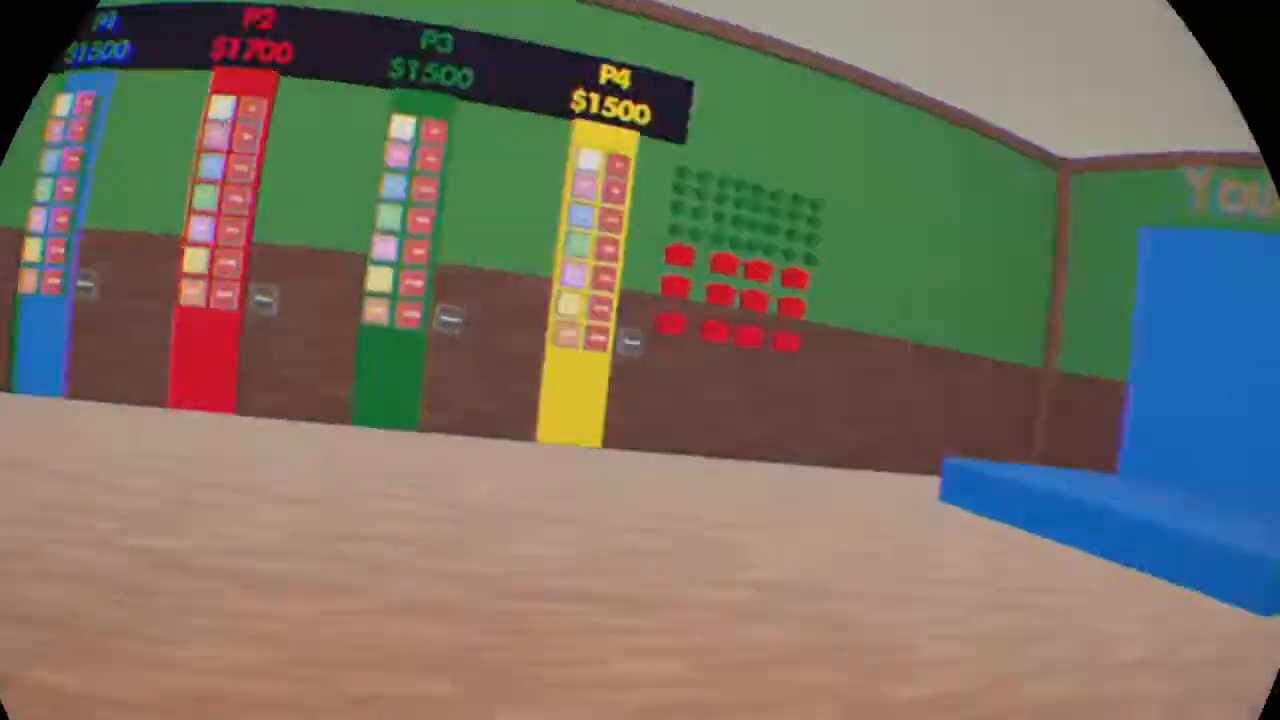
mouse_move(640, 360)
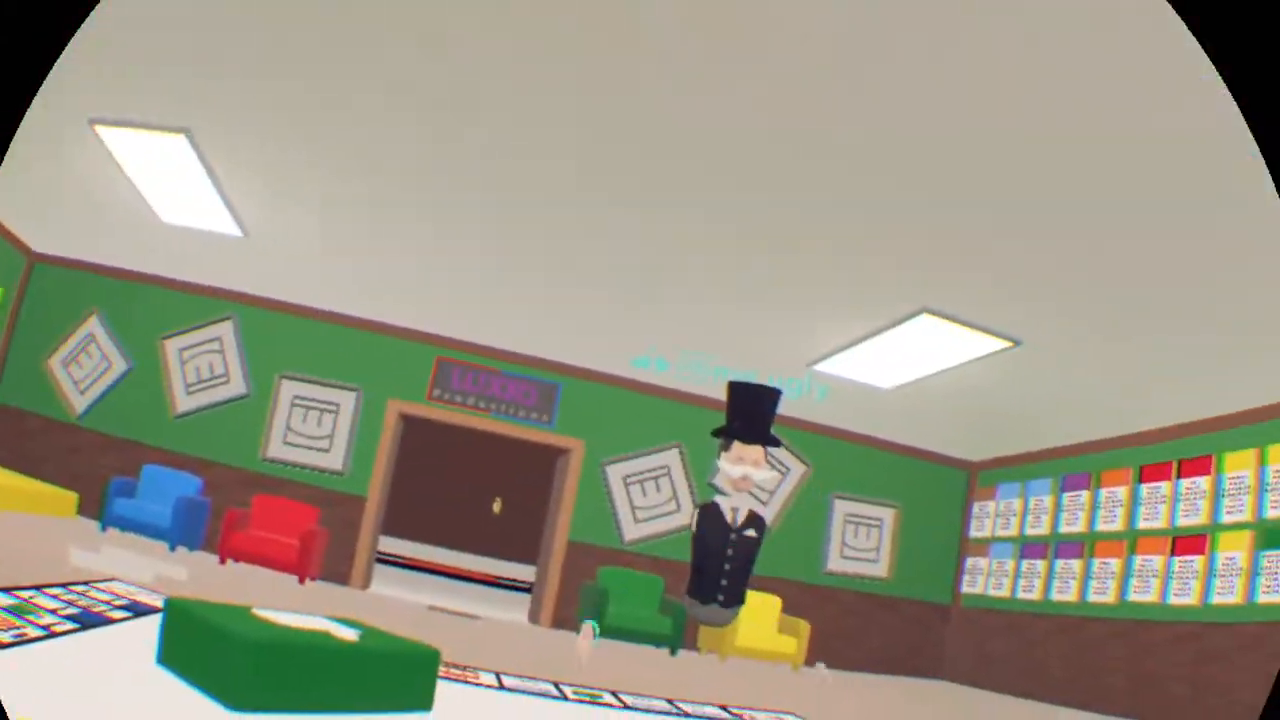
mouse_move(640, 360)
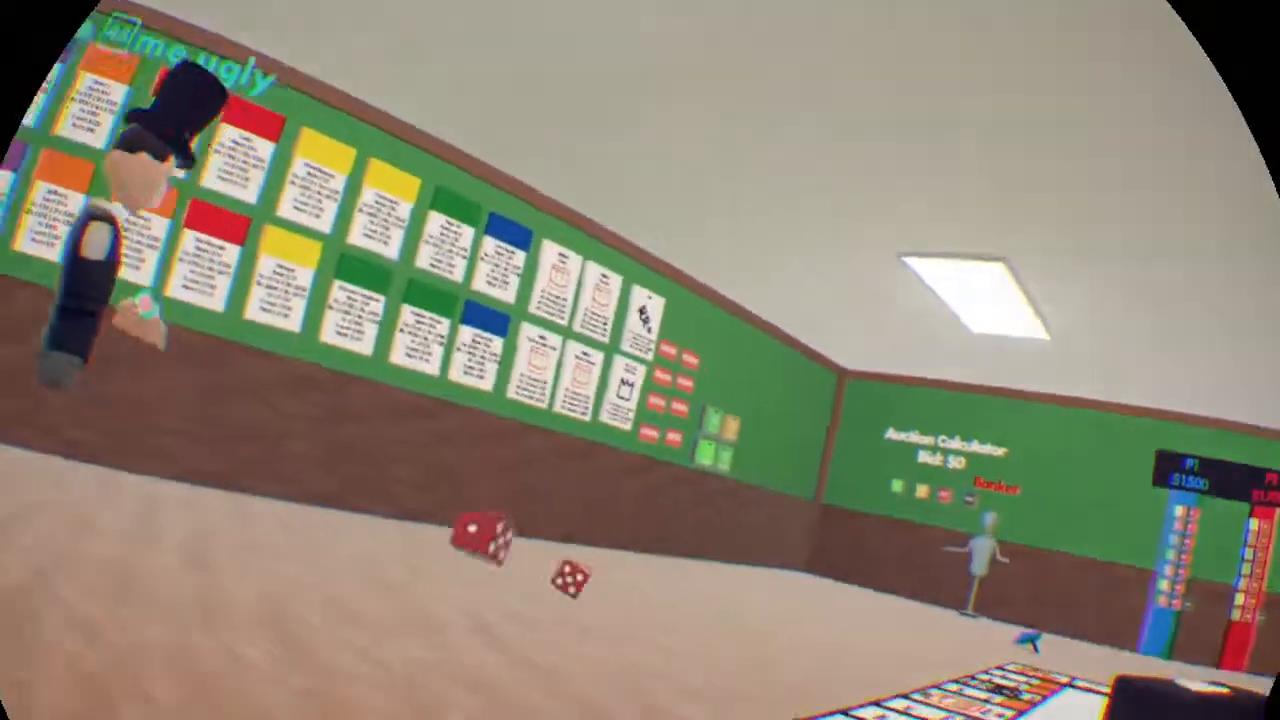
mouse_move(640, 360)
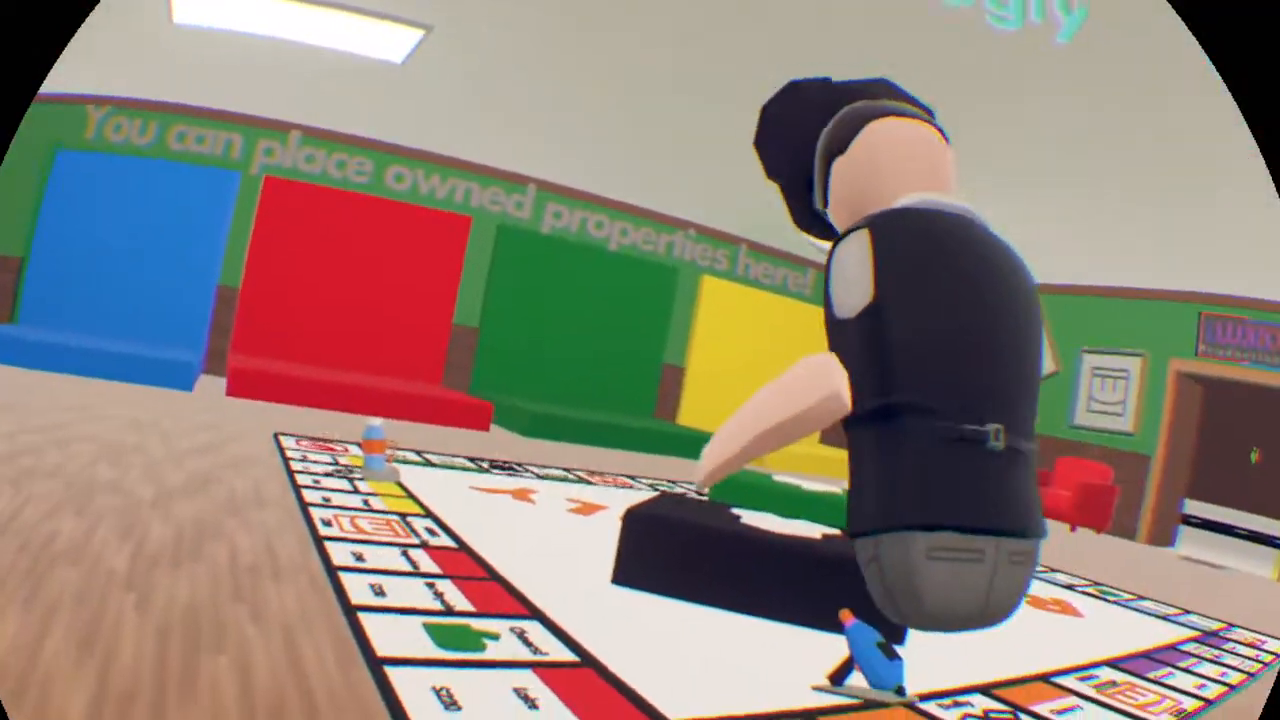
mouse_move(640, 360)
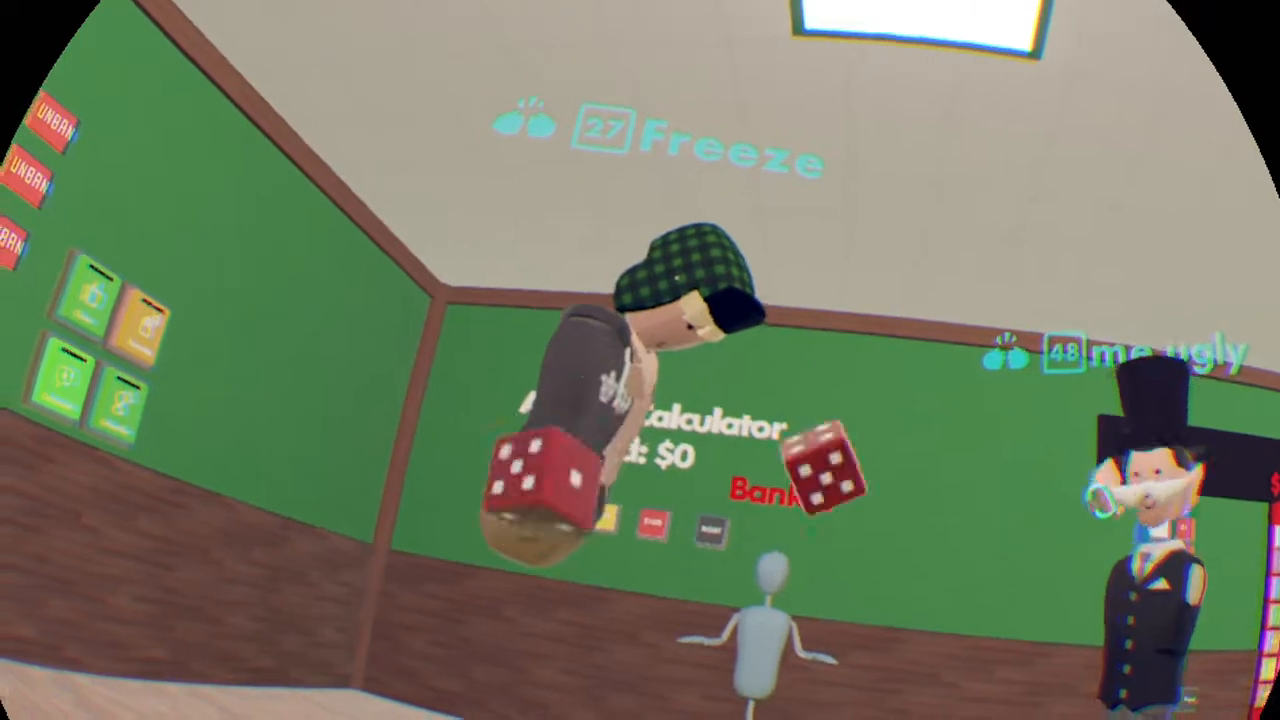
mouse_move(640, 360)
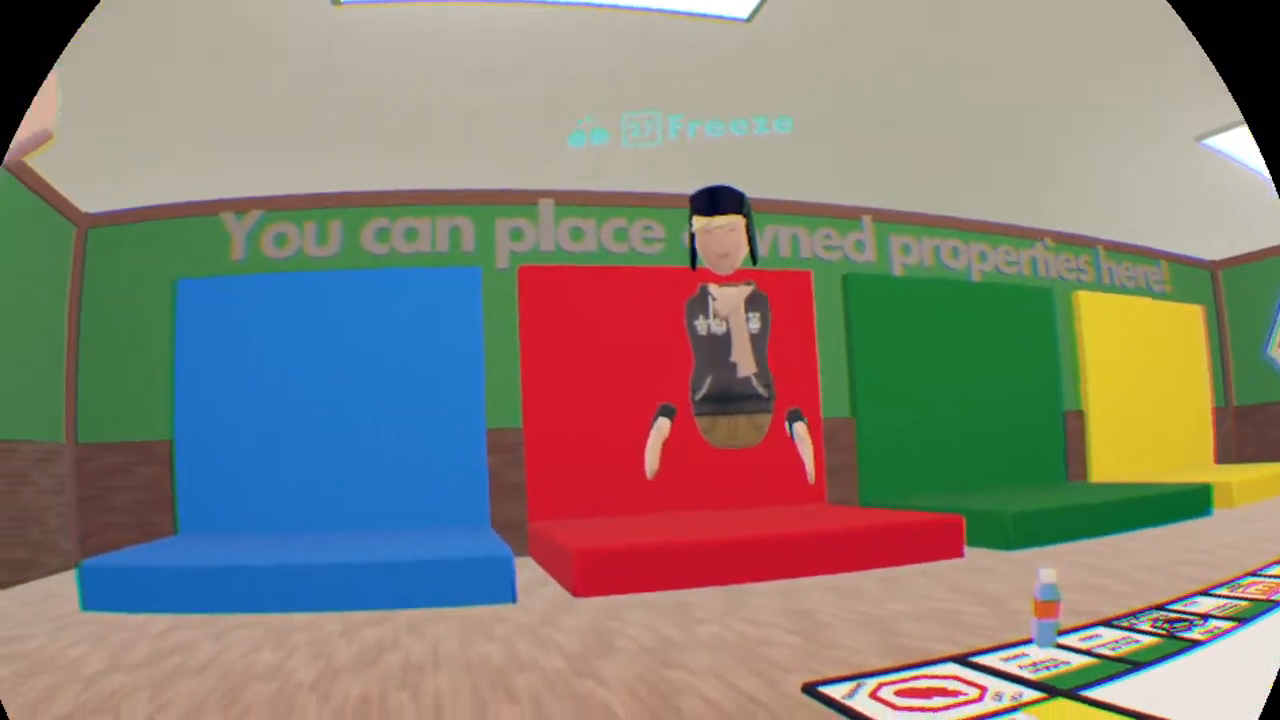
mouse_move(640, 360)
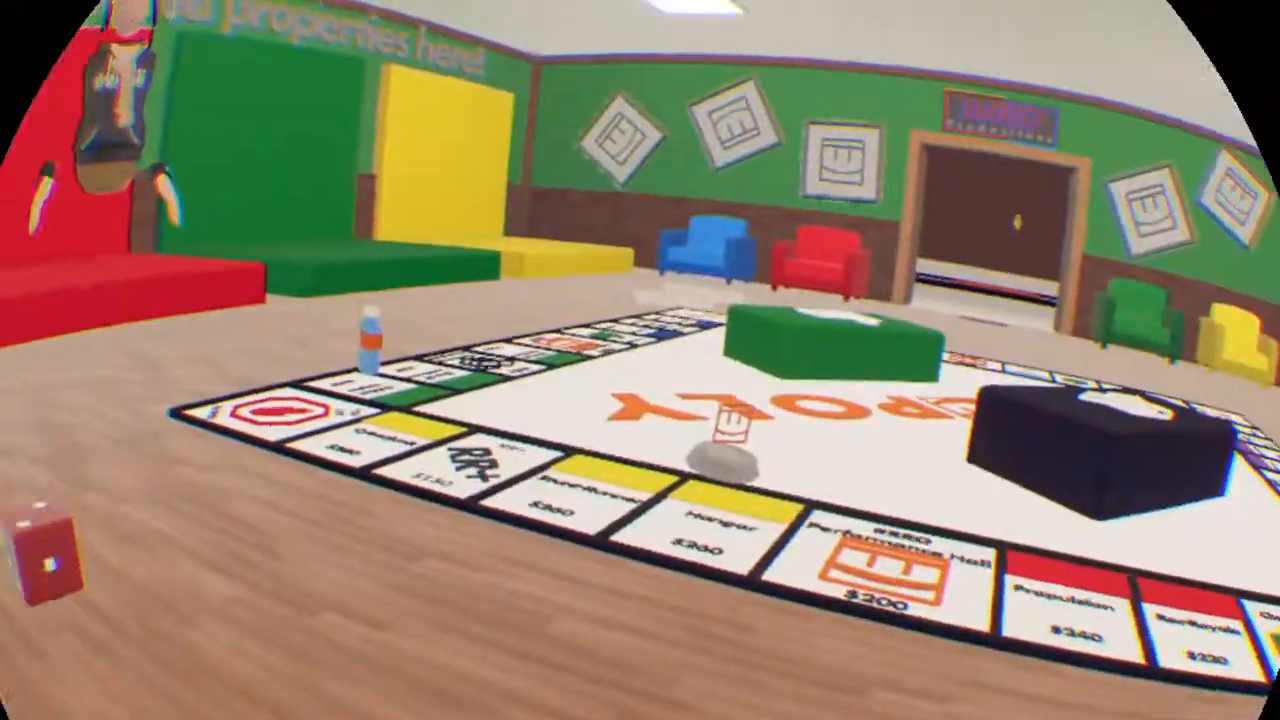
mouse_move(640, 360)
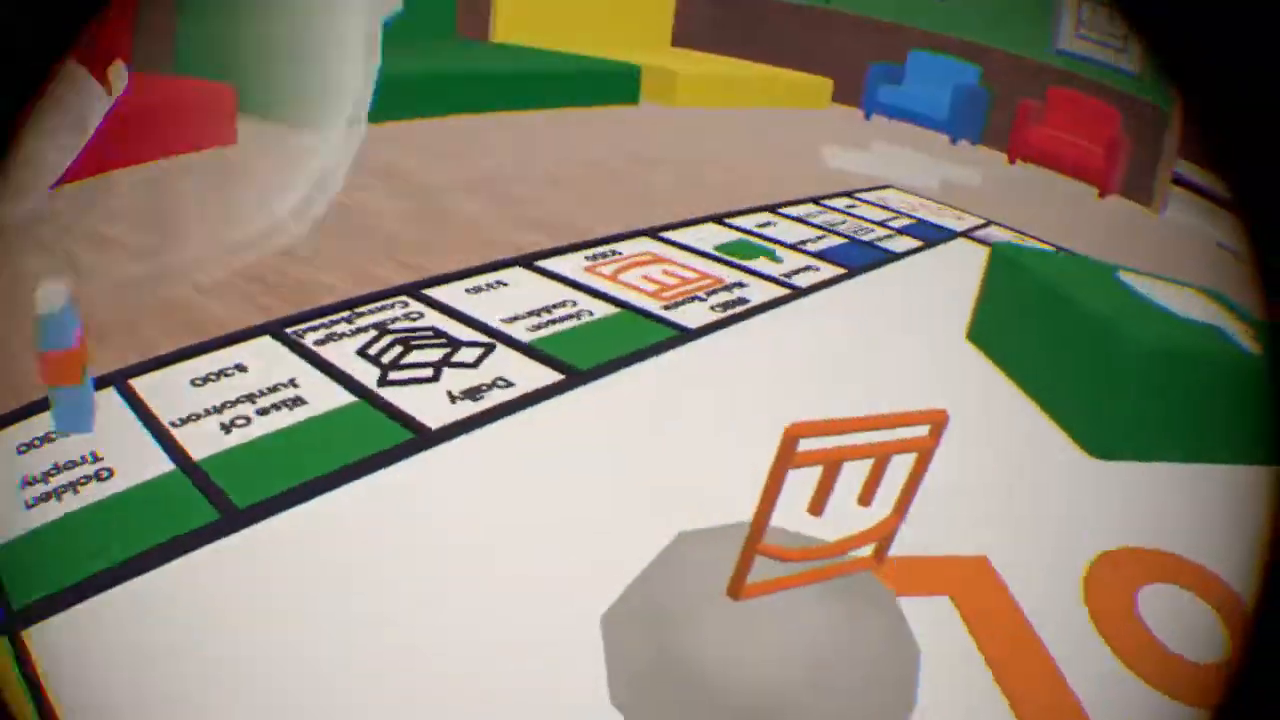